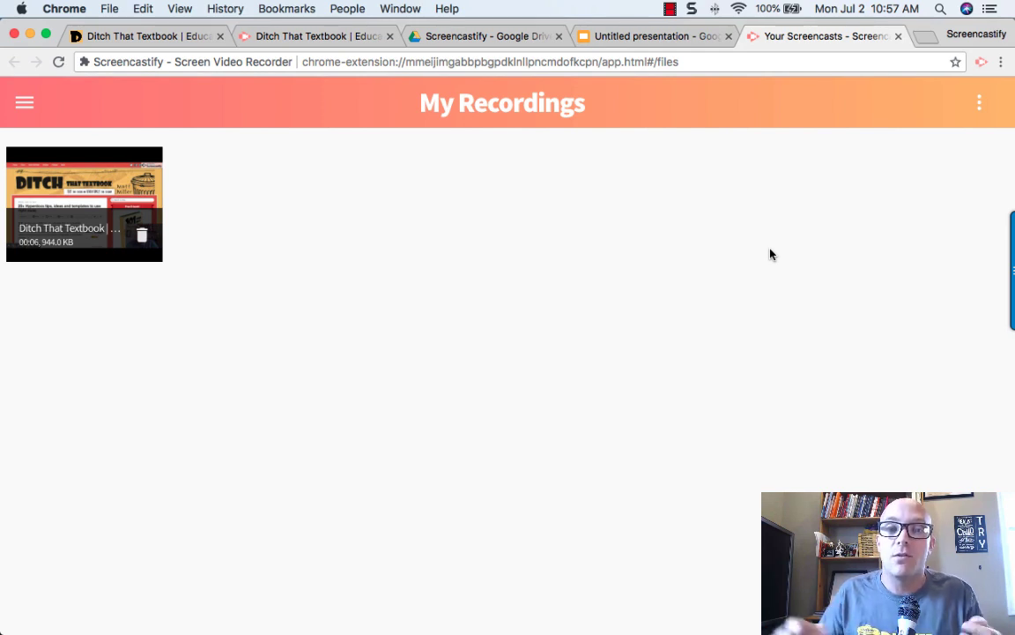
mouse_move(776, 230)
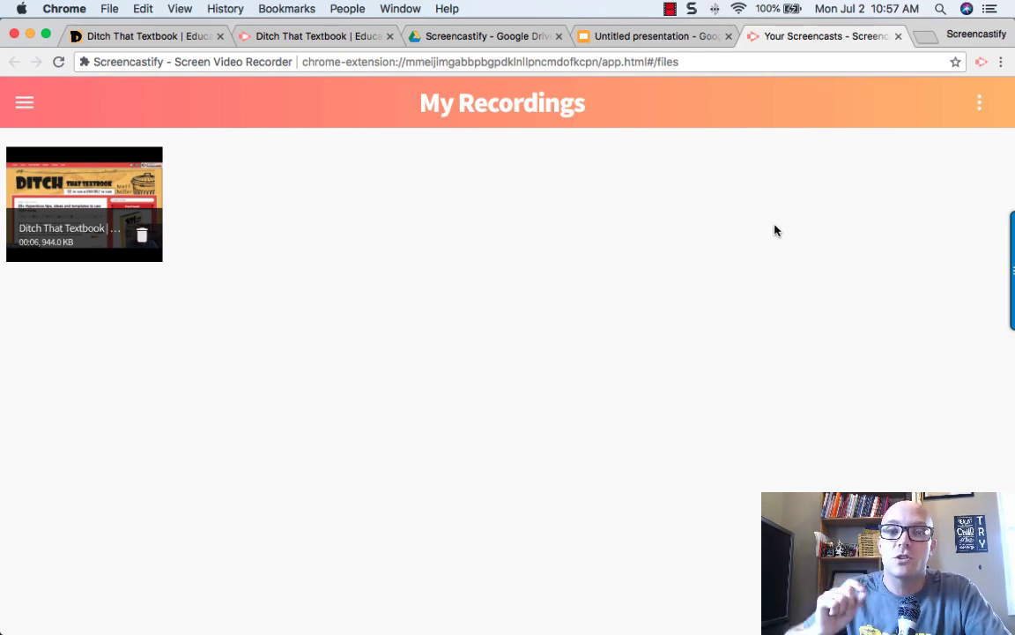
mouse_move(804, 246)
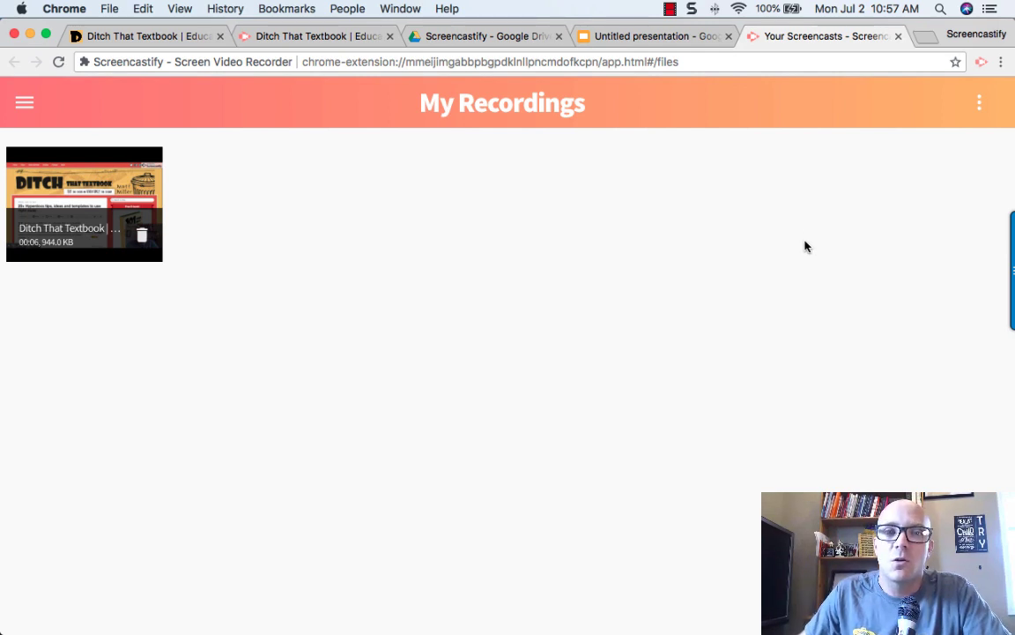
mouse_move(792, 261)
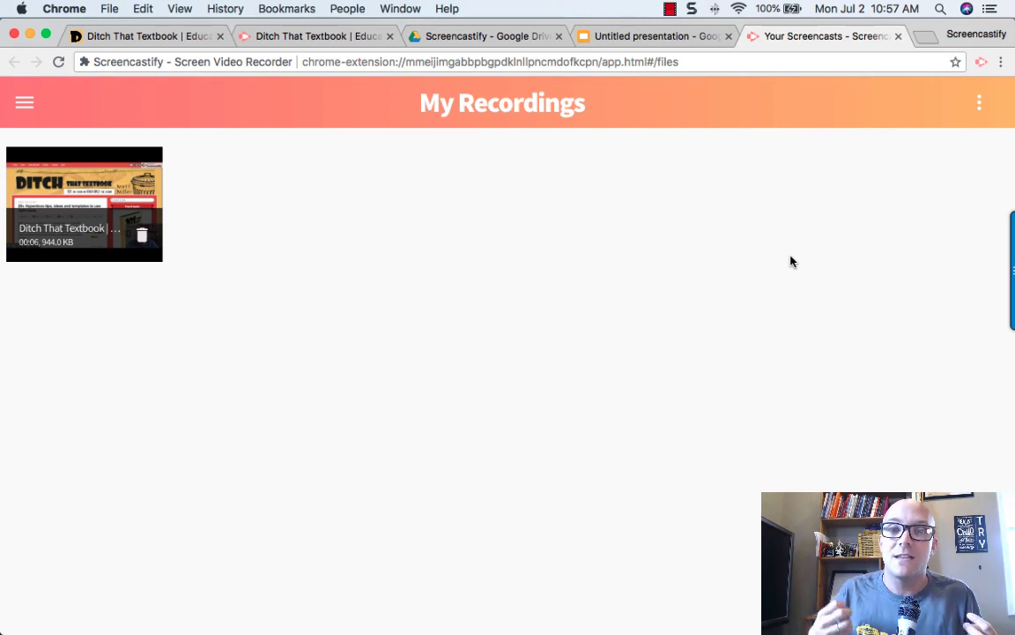
mouse_move(925, 120)
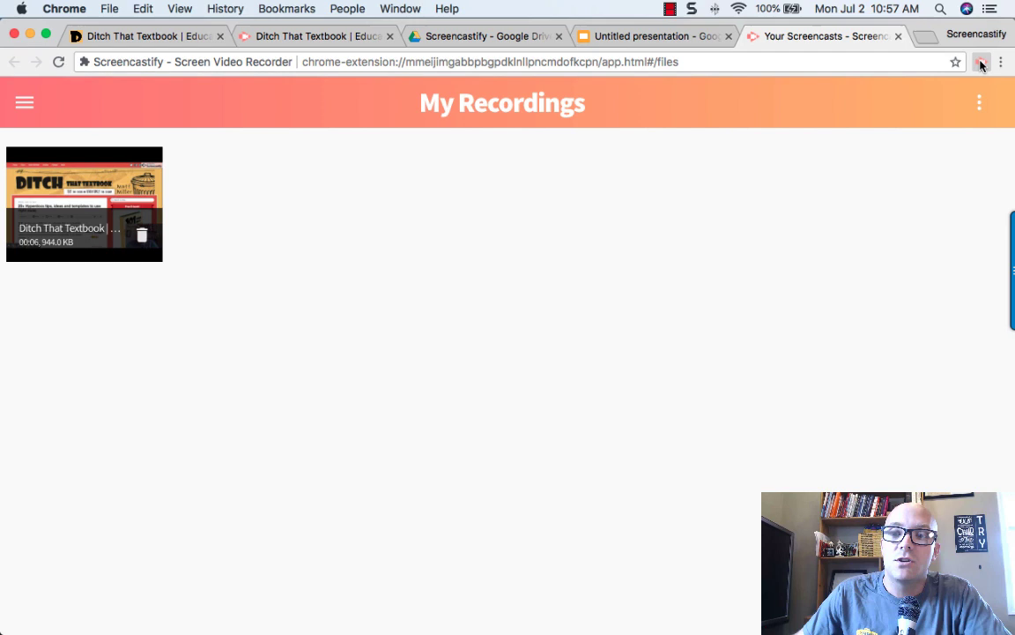
- Choose Webcam Only recording mode in the Screencastify popup, keeping the microphone on
left_click(980, 62)
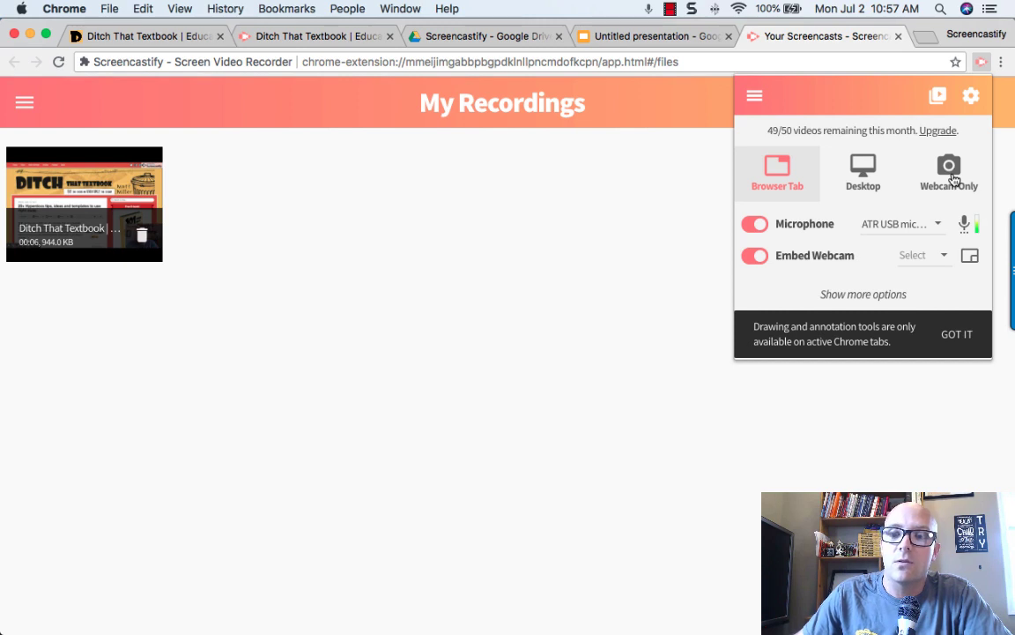
left_click(948, 172)
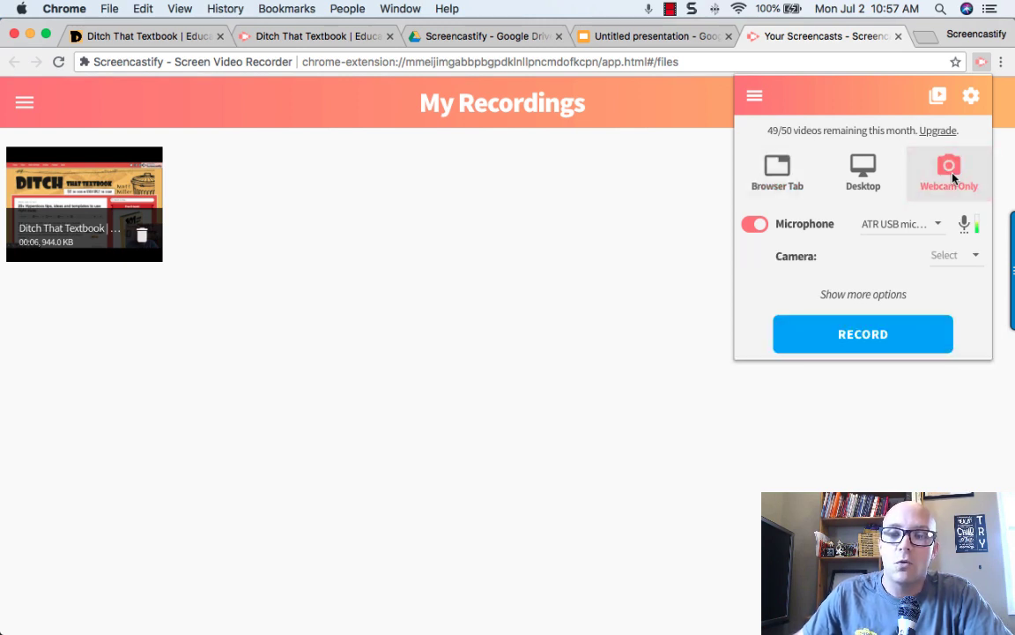
mouse_move(896, 222)
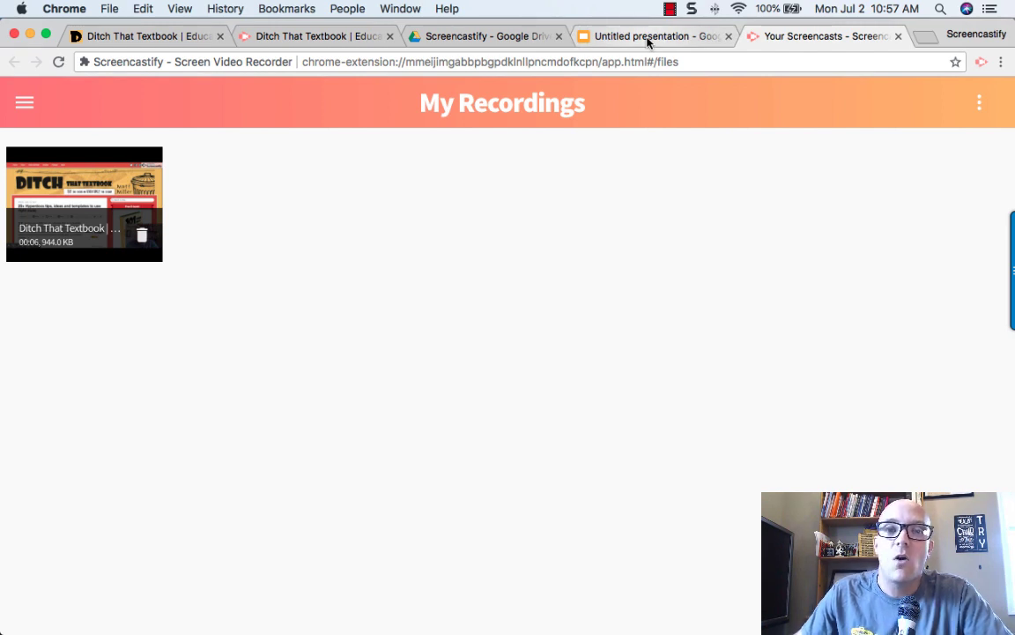
- Switch to the Untitled presentation tab showing the classroom webcam uses slide
left_click(655, 36)
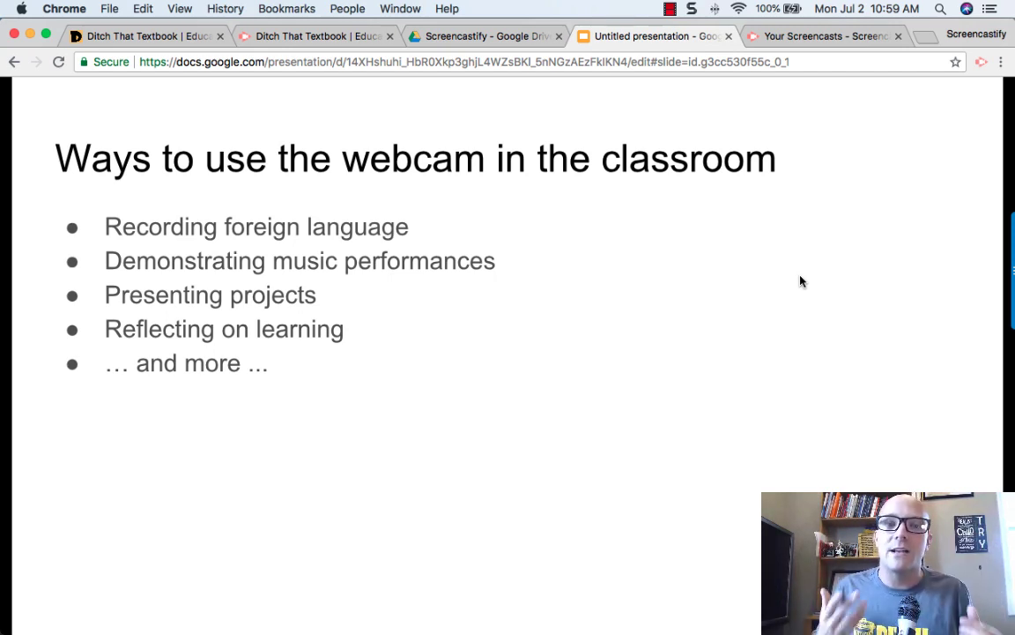
mouse_move(755, 257)
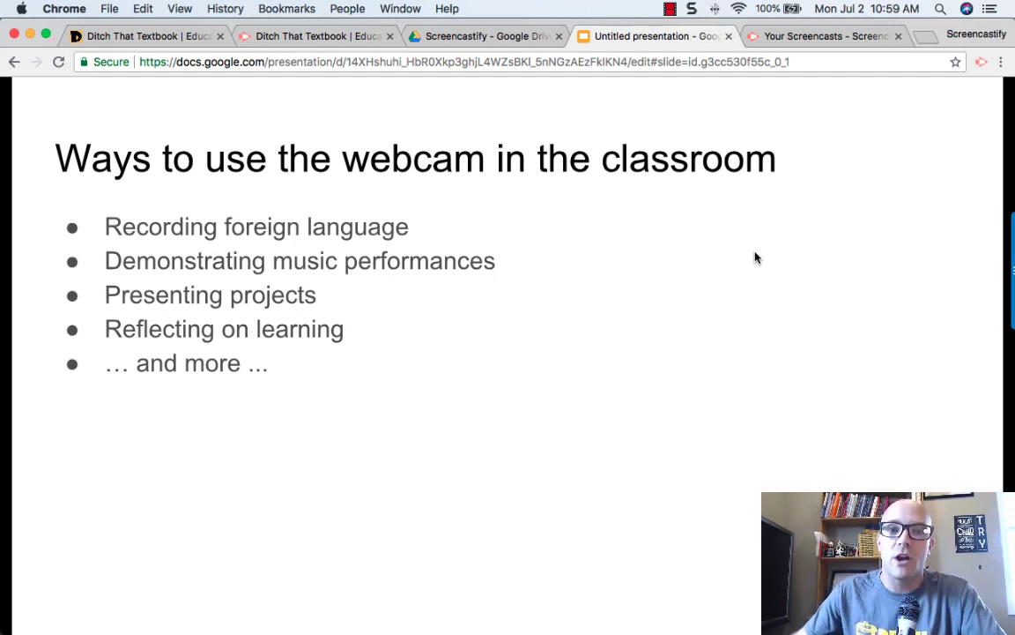